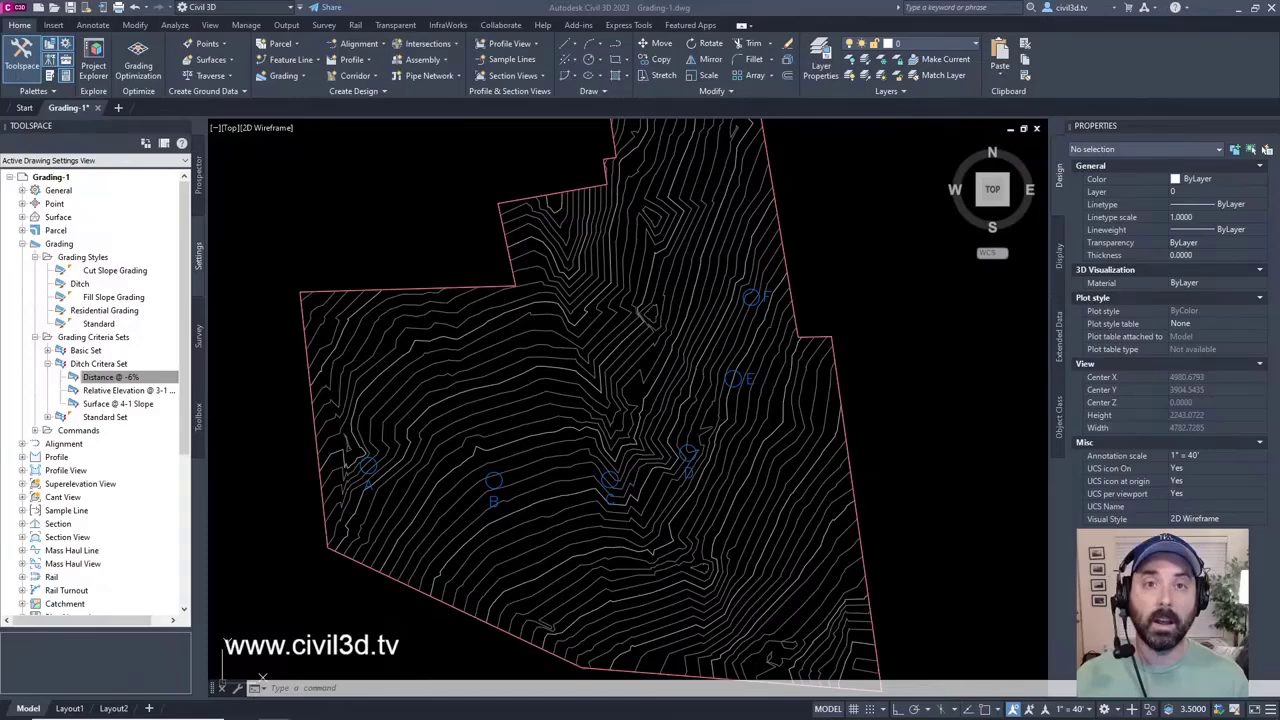
Step: Draw a plain line through points A, B and C as the ditch path
left_click(110, 377)
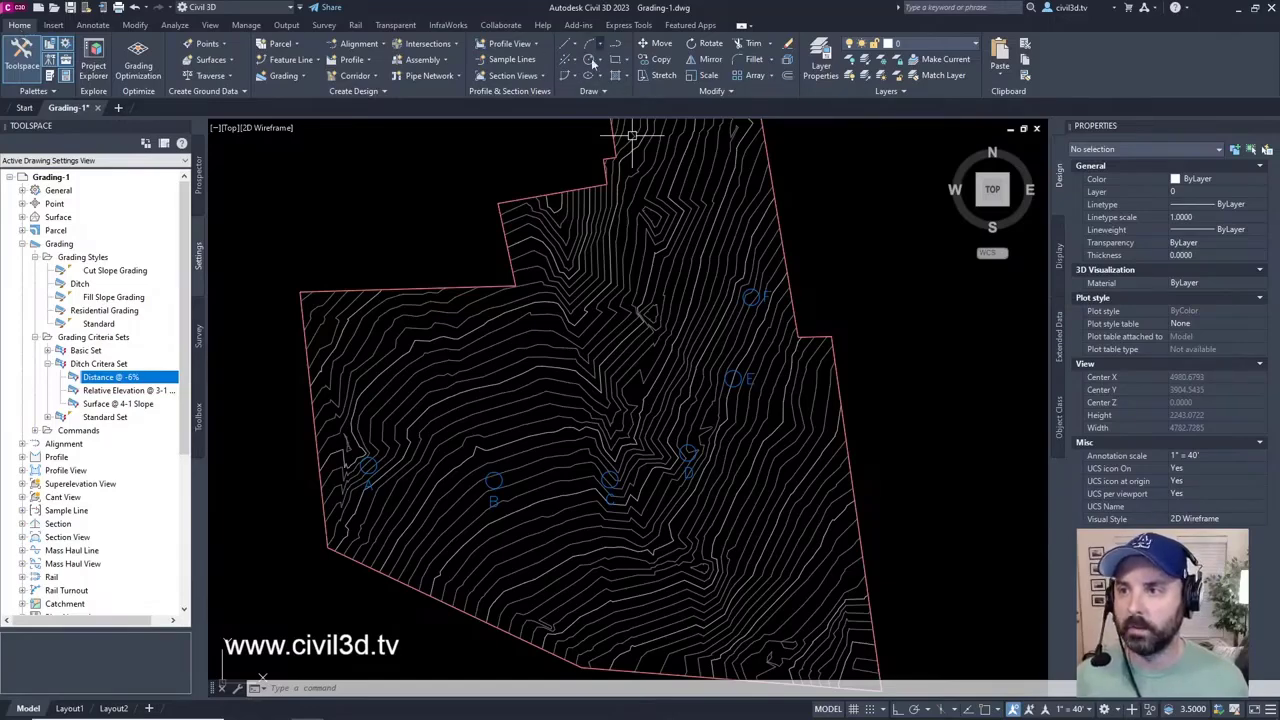
mouse_move(575, 78)
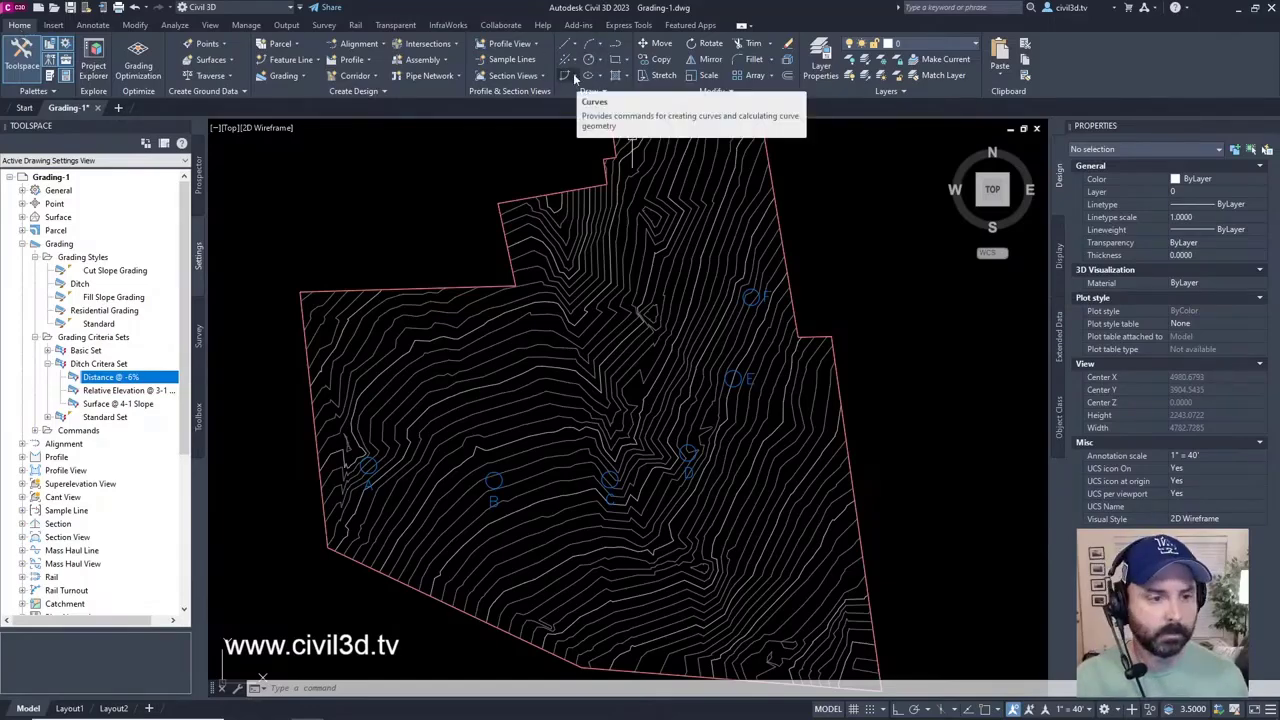
left_click(569, 44)
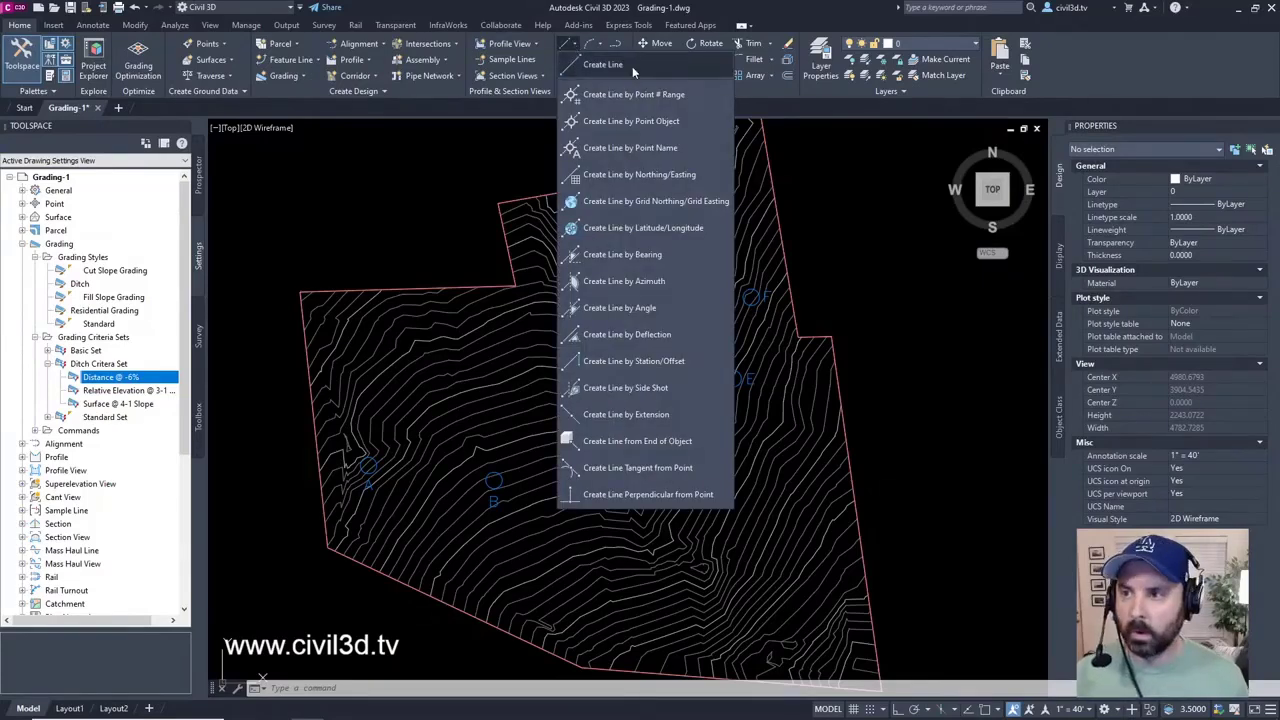
left_click(602, 64)
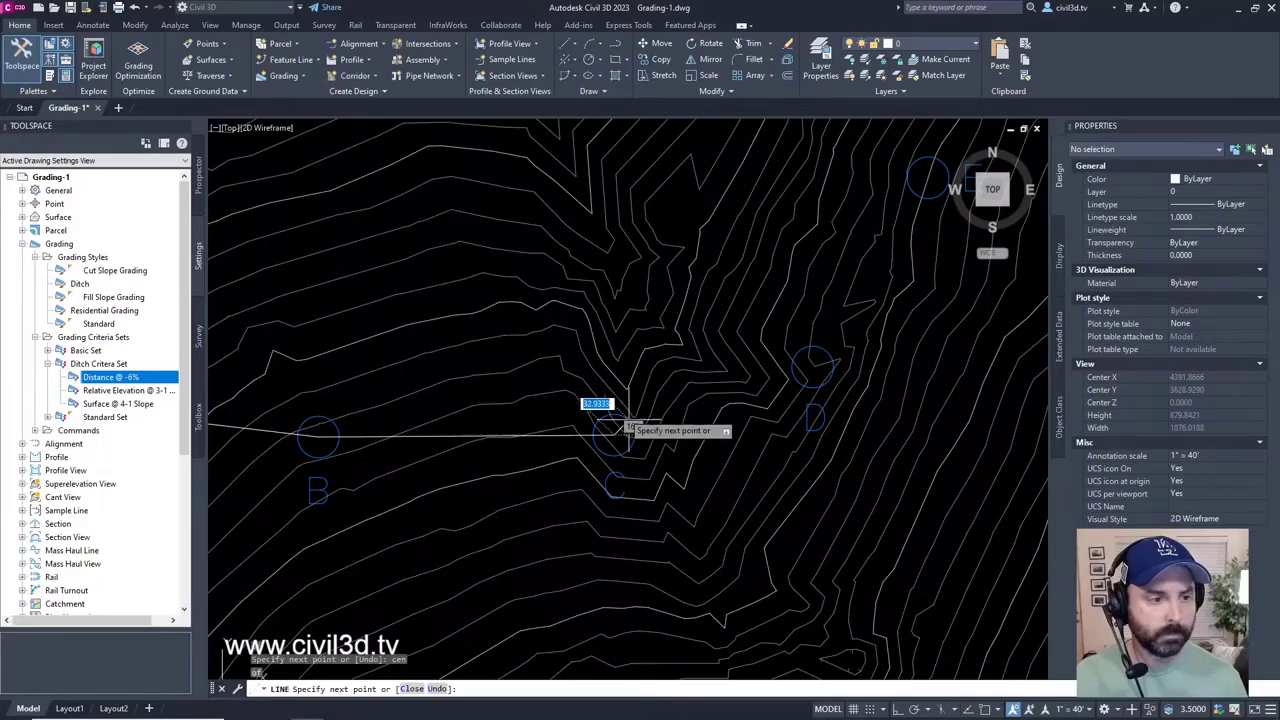
key("Escape")
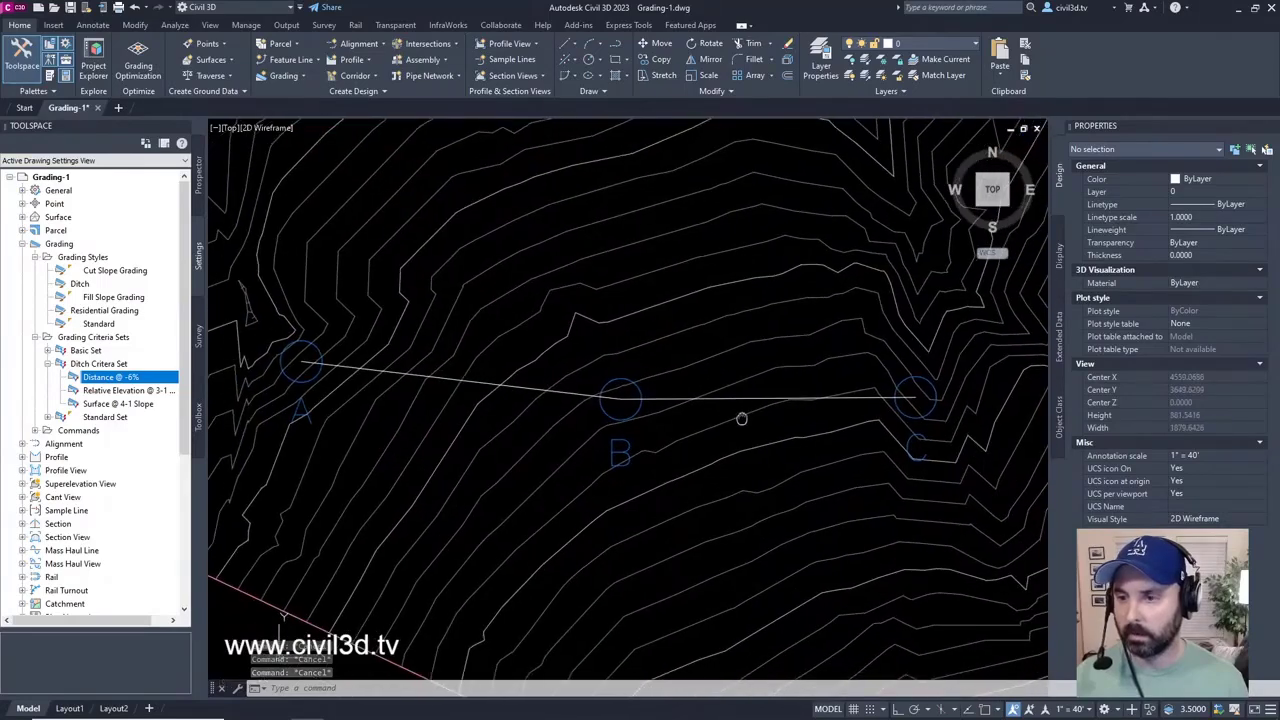
left_click(767, 400)
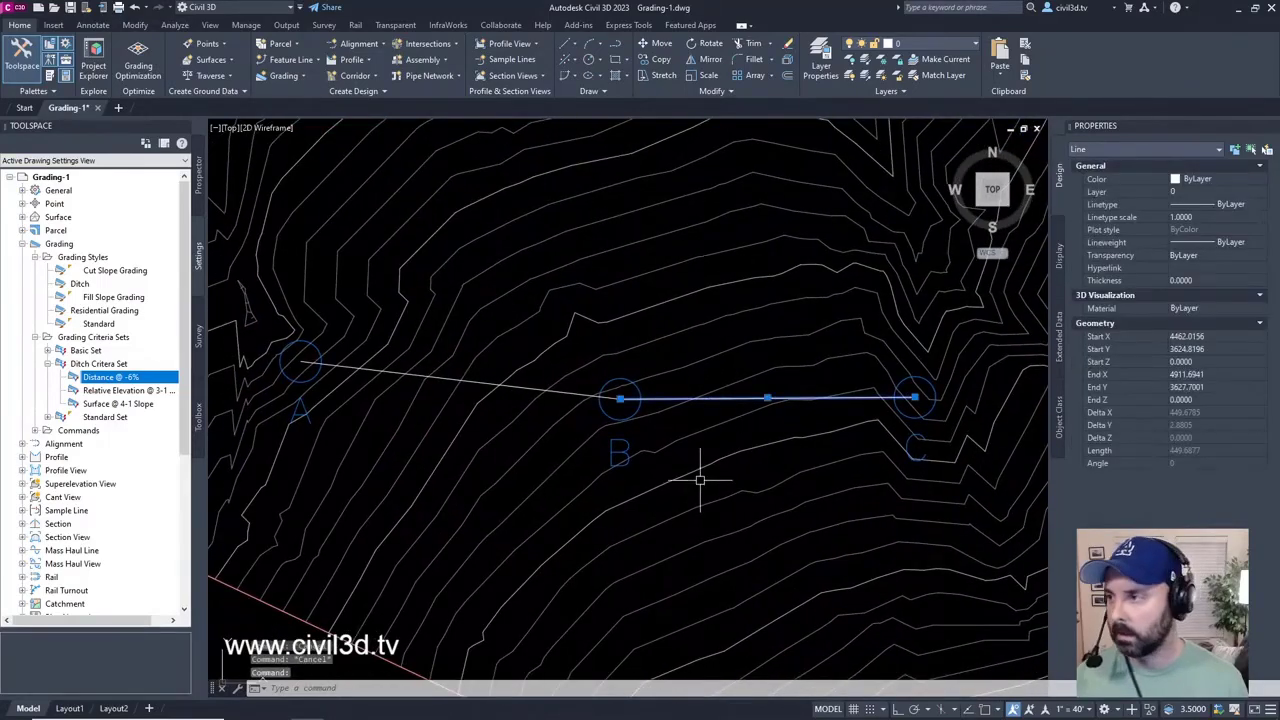
mouse_move(585, 400)
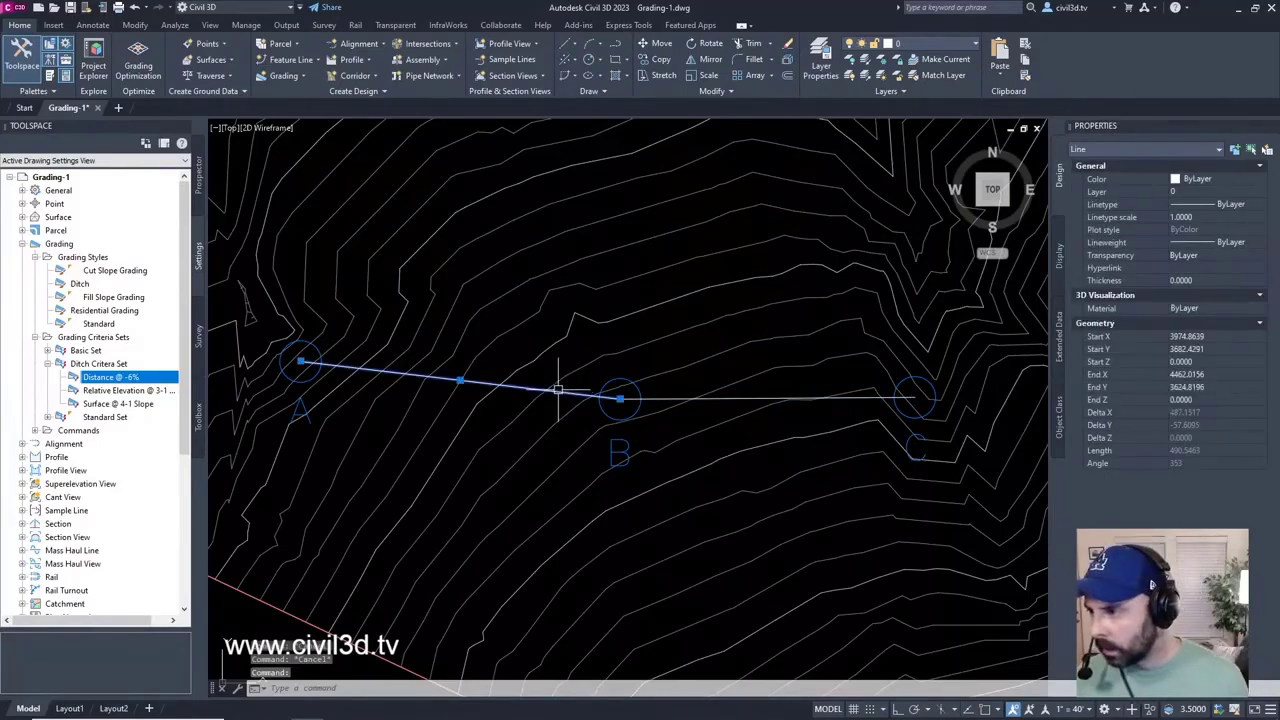
mouse_move(1015, 410)
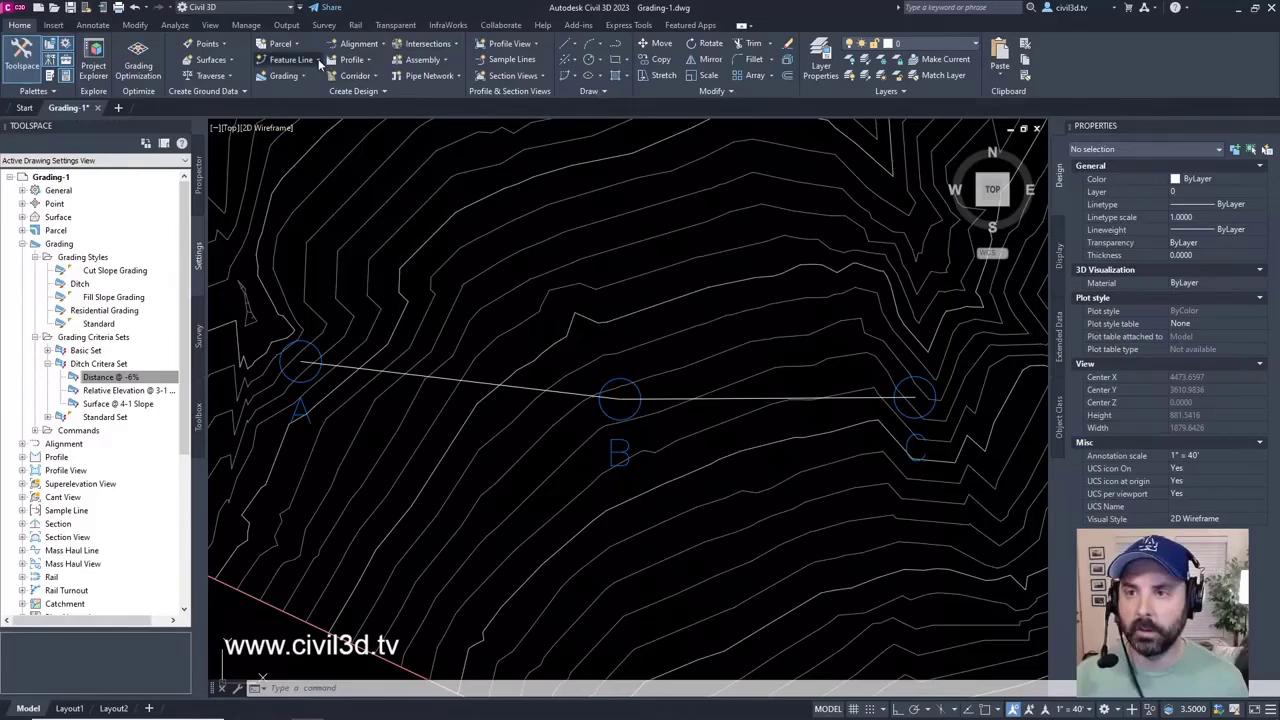
Step: Start Create Feature Lines from Objects and pick the ditch line segments
left_click(291, 59)
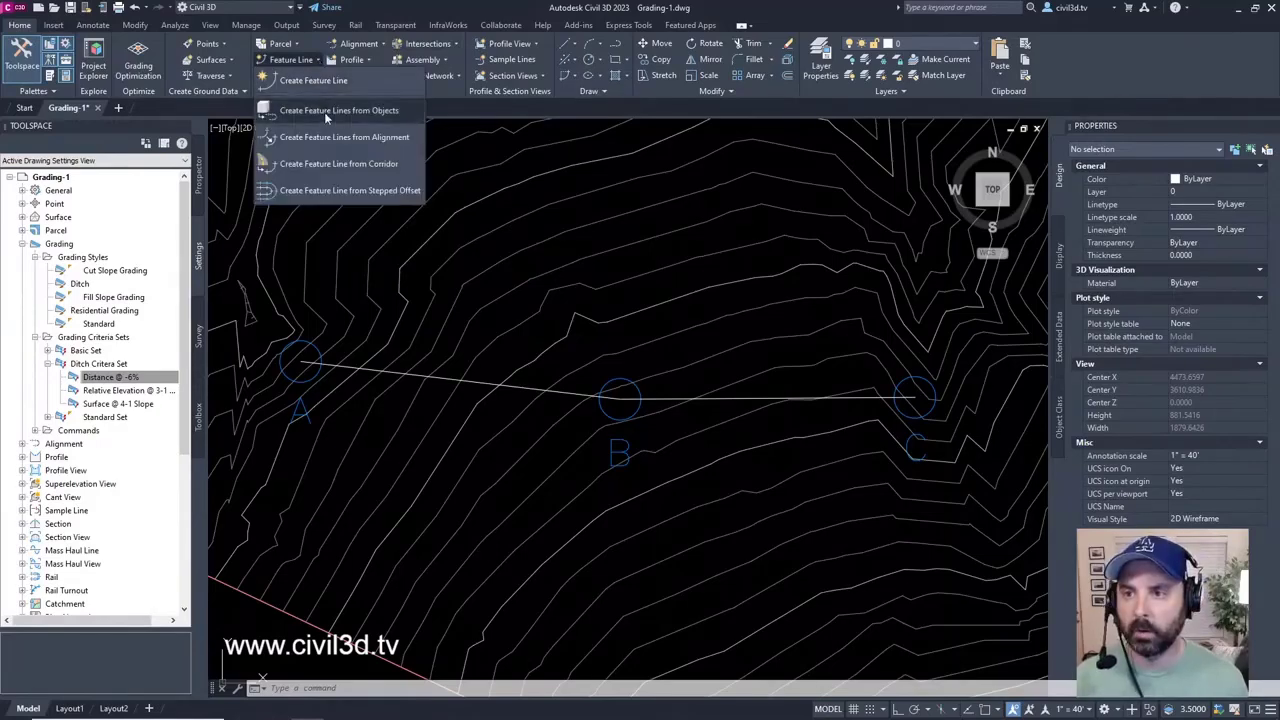
left_click(338, 110)
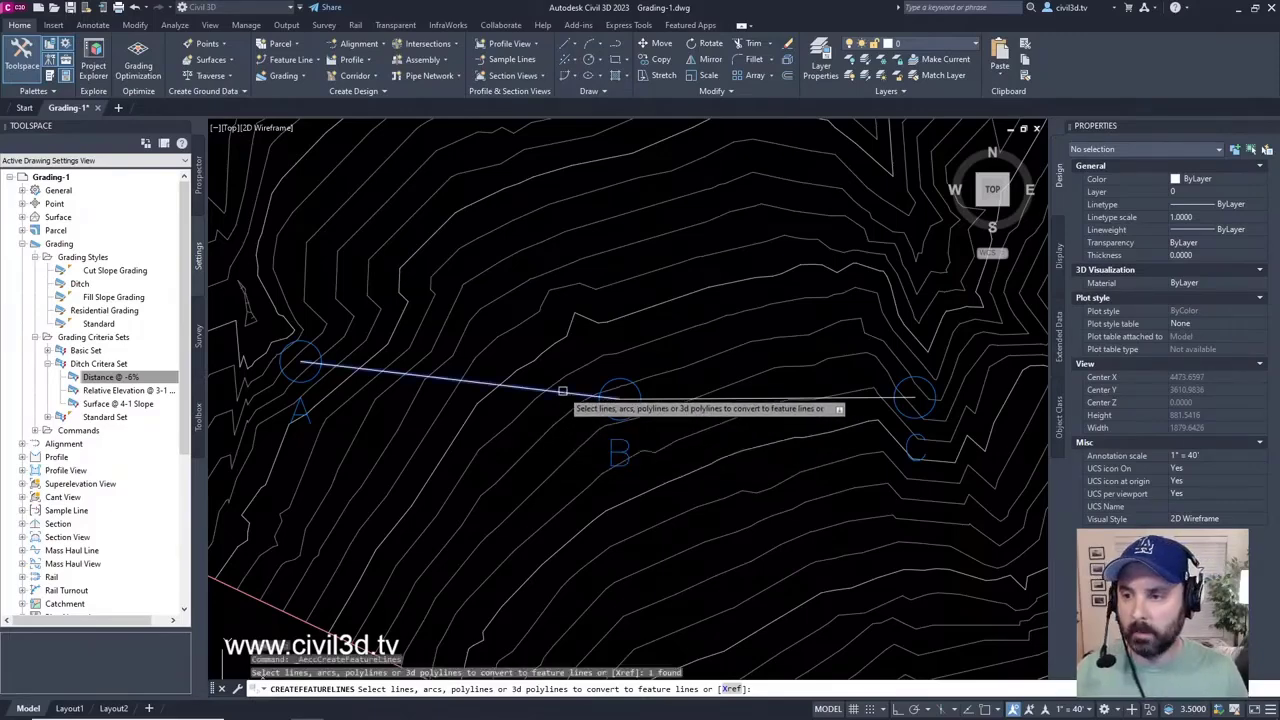
left_click(774, 497)
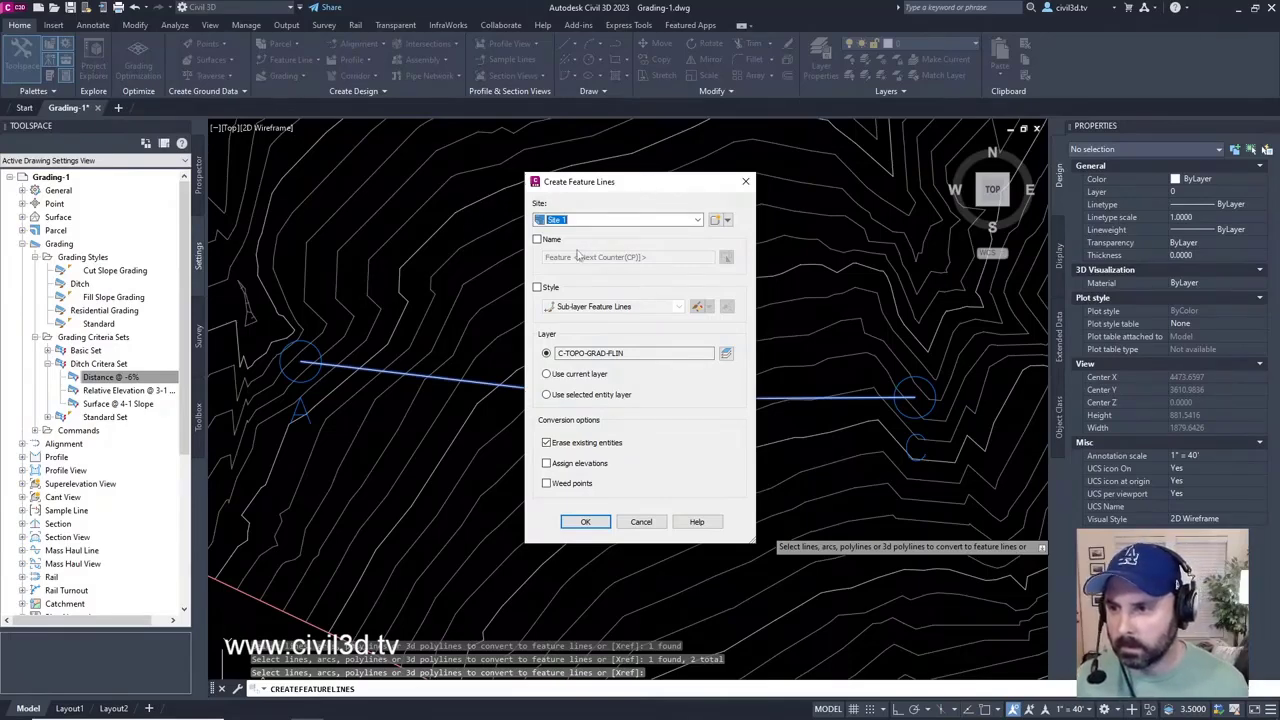
Step: Create the two feature lines on Site 1 with naming left unchecked
left_click(537, 239)
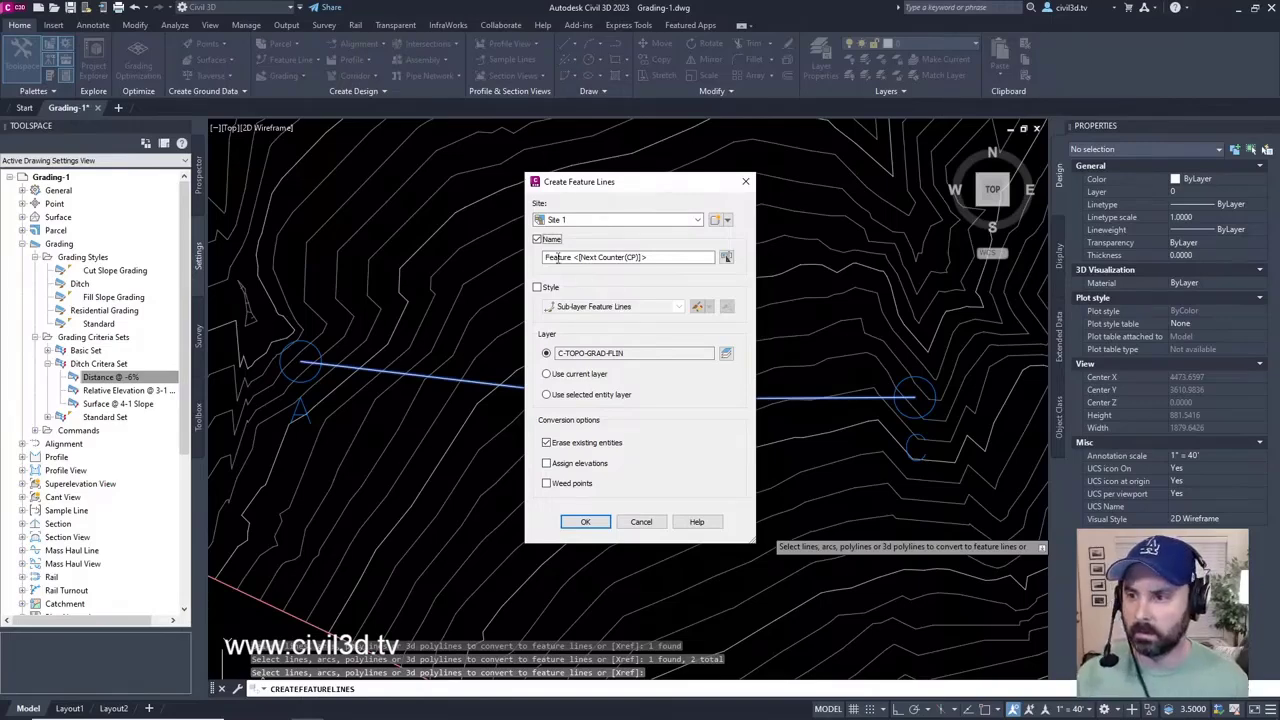
left_click(537, 239)
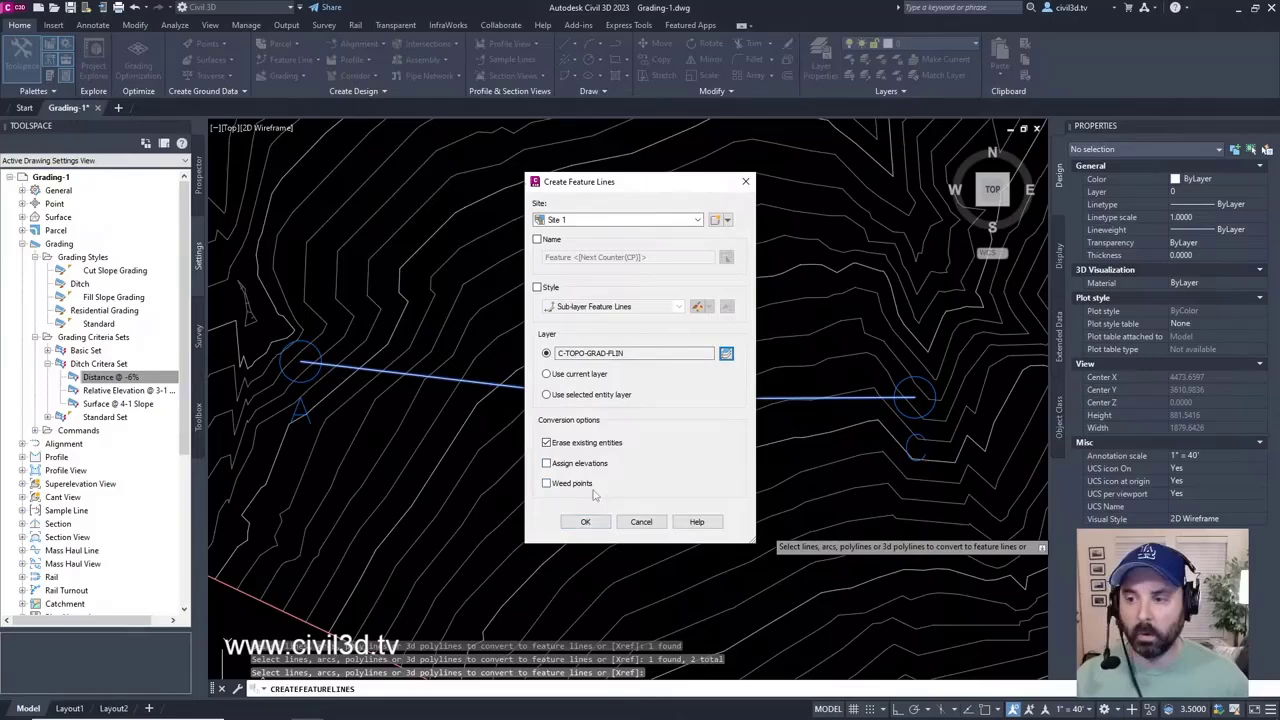
left_click(585, 521)
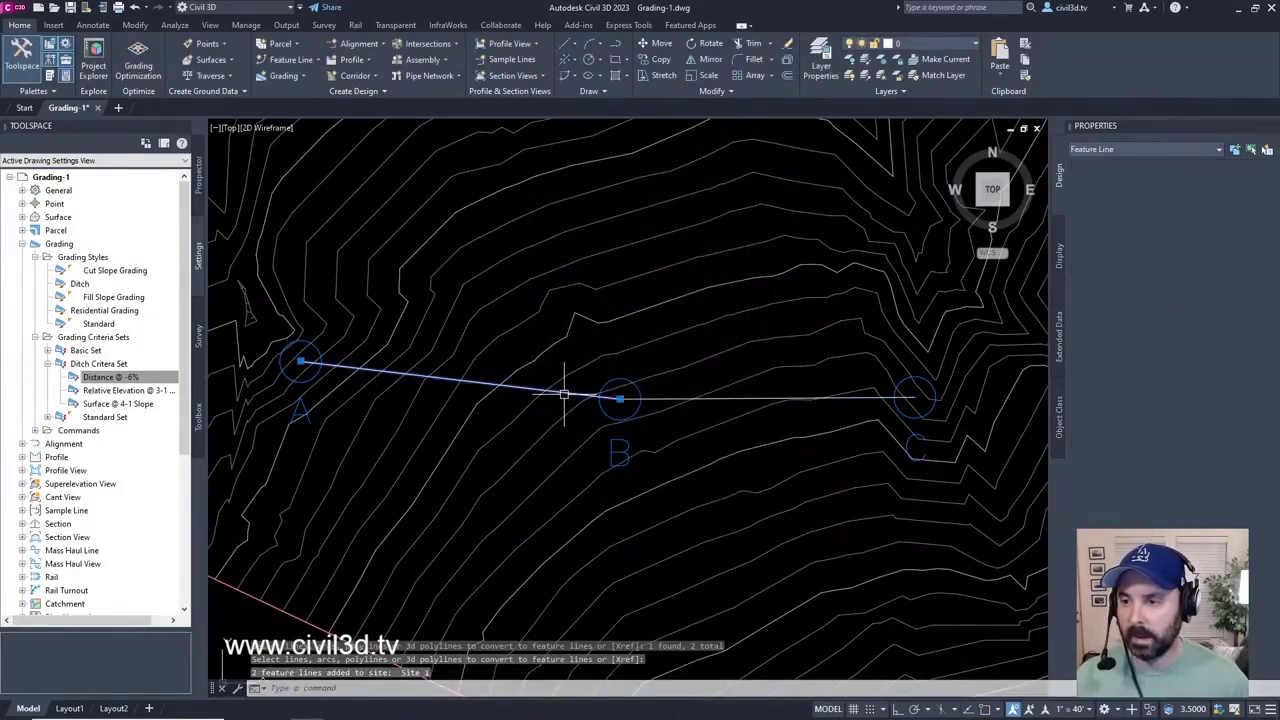
left_click(618, 399)
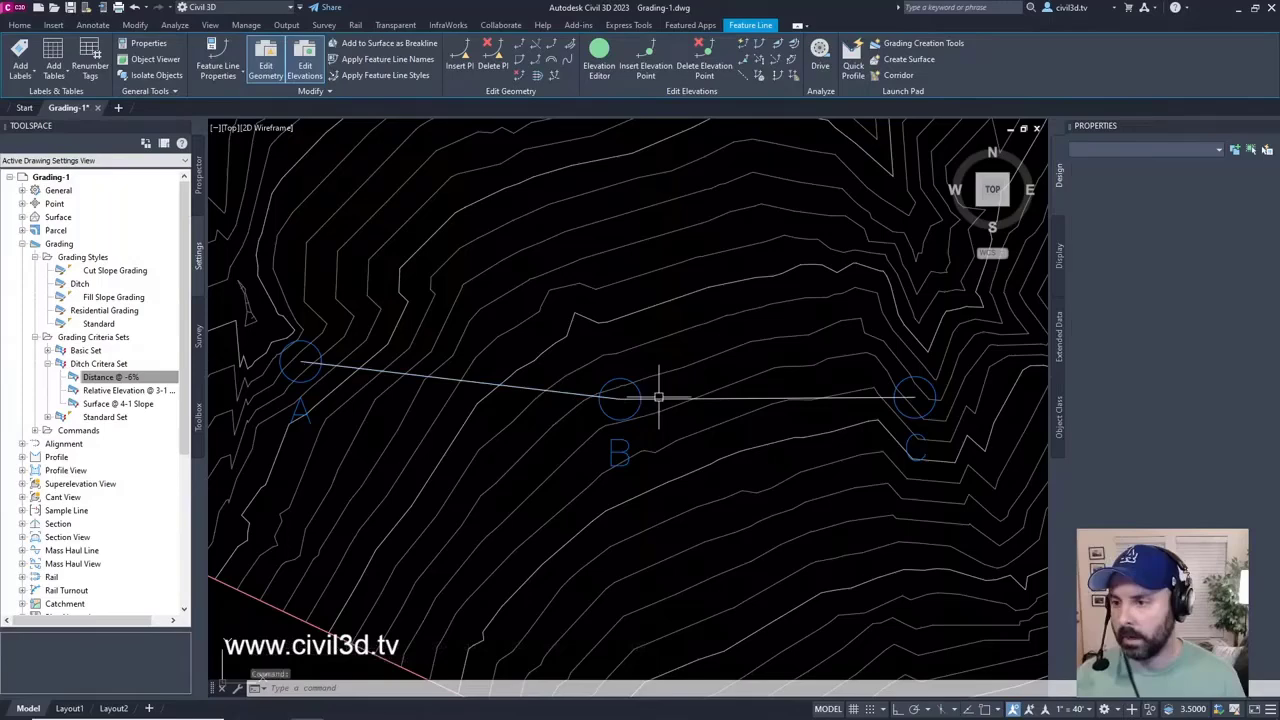
left_click(760, 398)
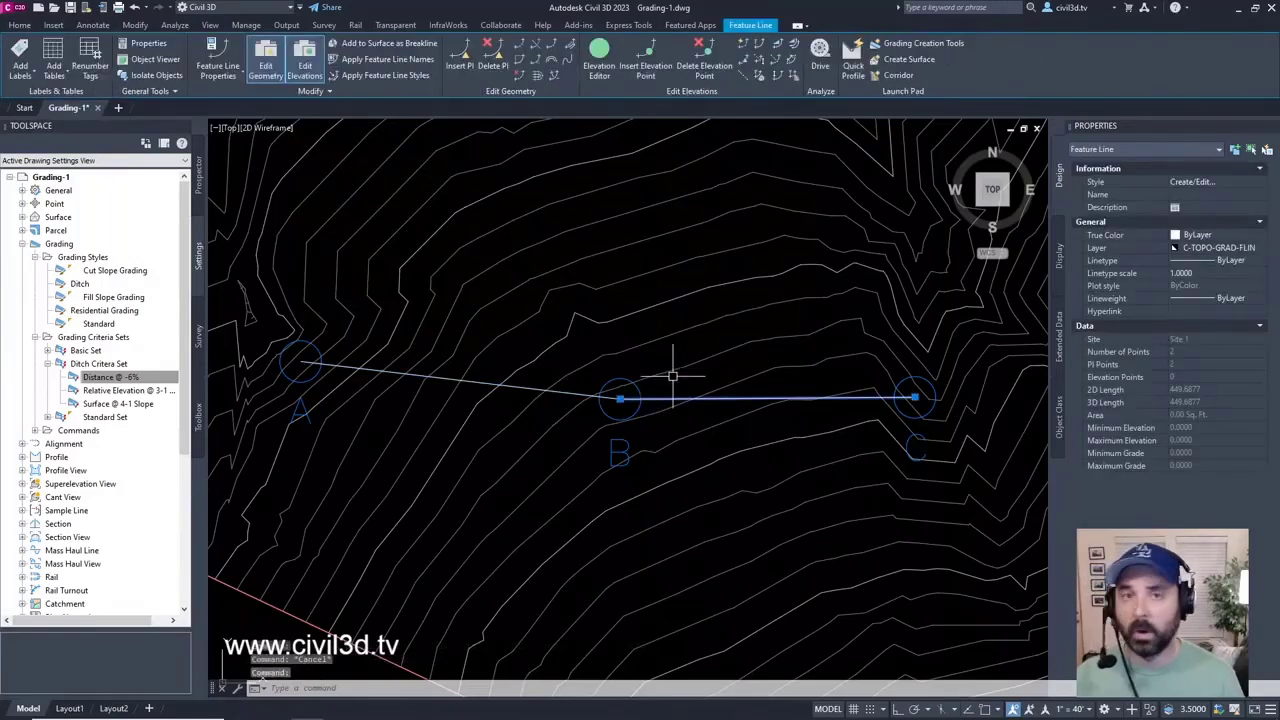